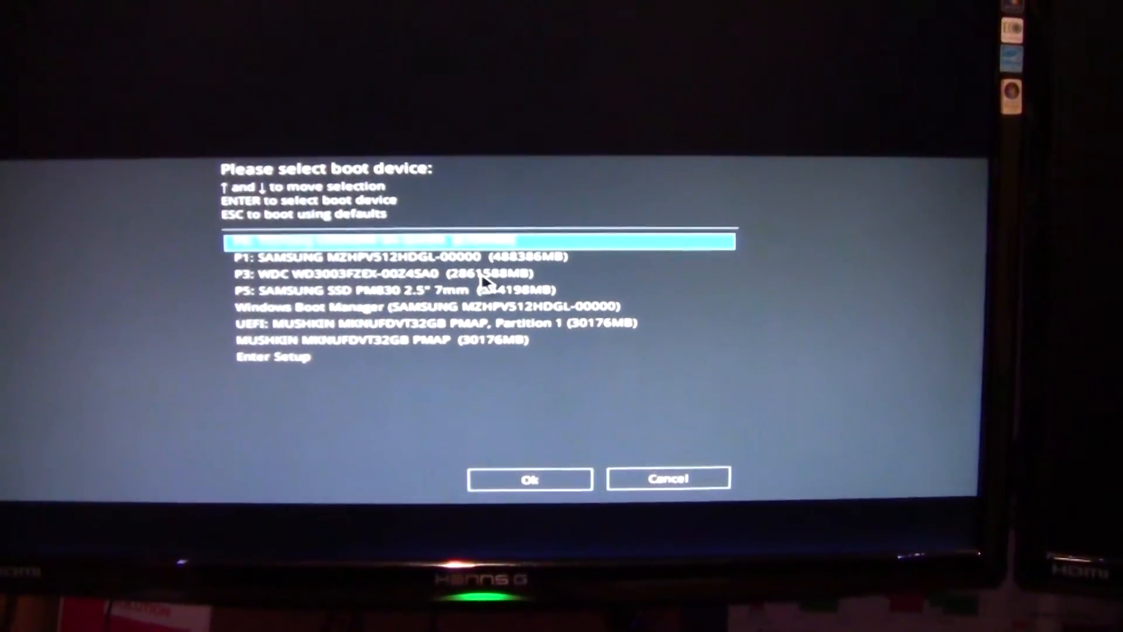
# Select the Mushkin MKNUFDVT32GB USB drive (30176MB, non-UEFI entry) in the boot device list.
pyautogui.press('down')
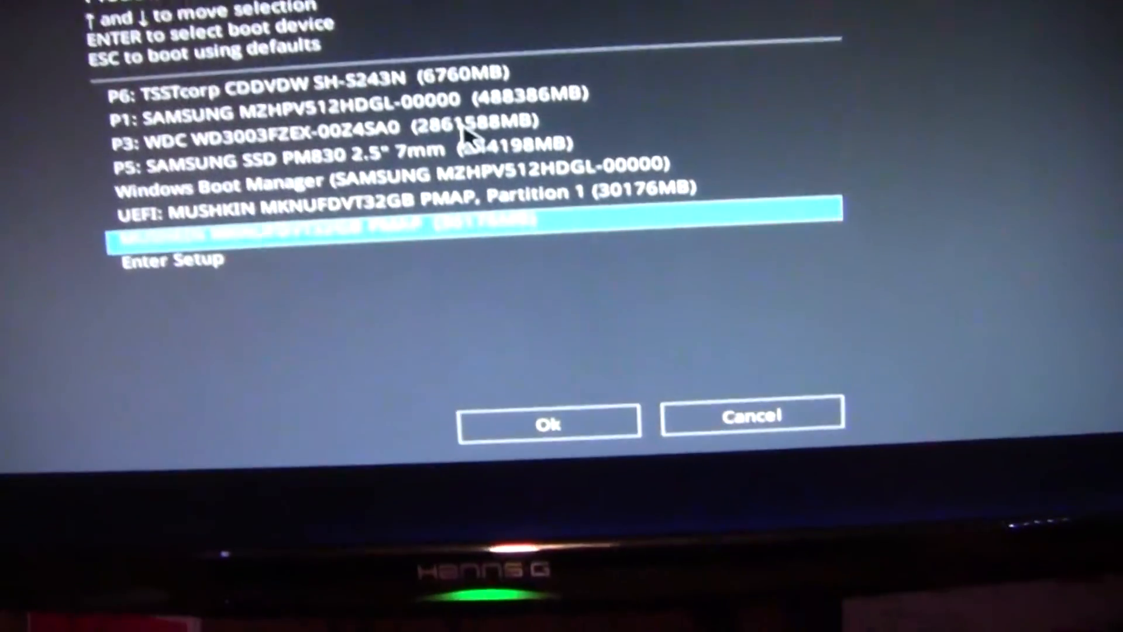
# Confirm booting from the Mushkin drive so the Windows 10 installer logo appears.
pyautogui.click(548, 421)
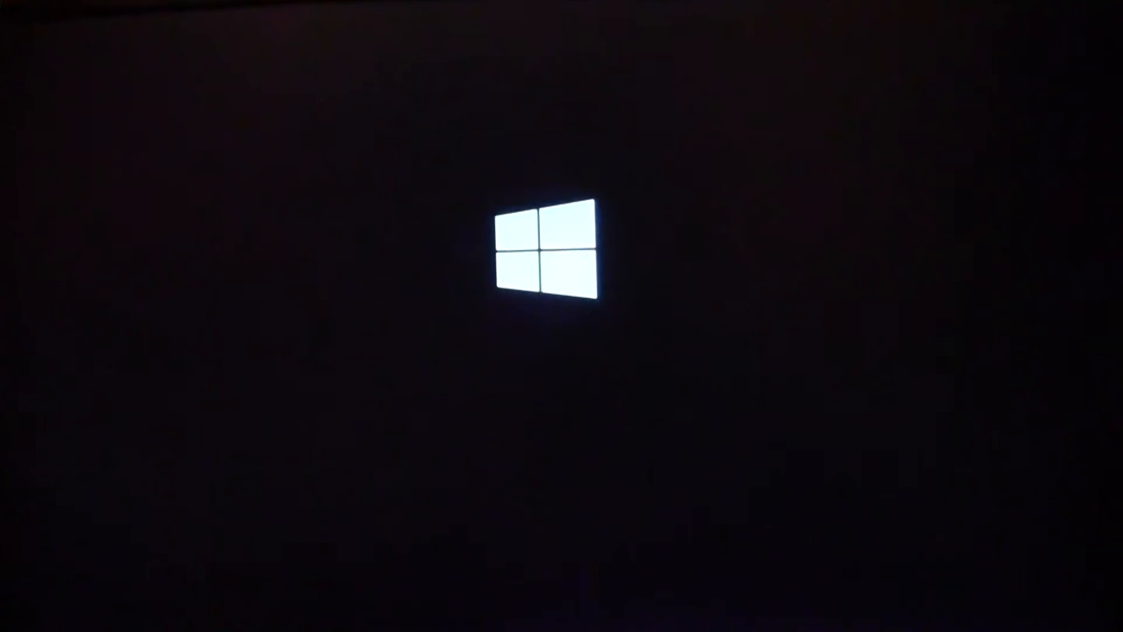